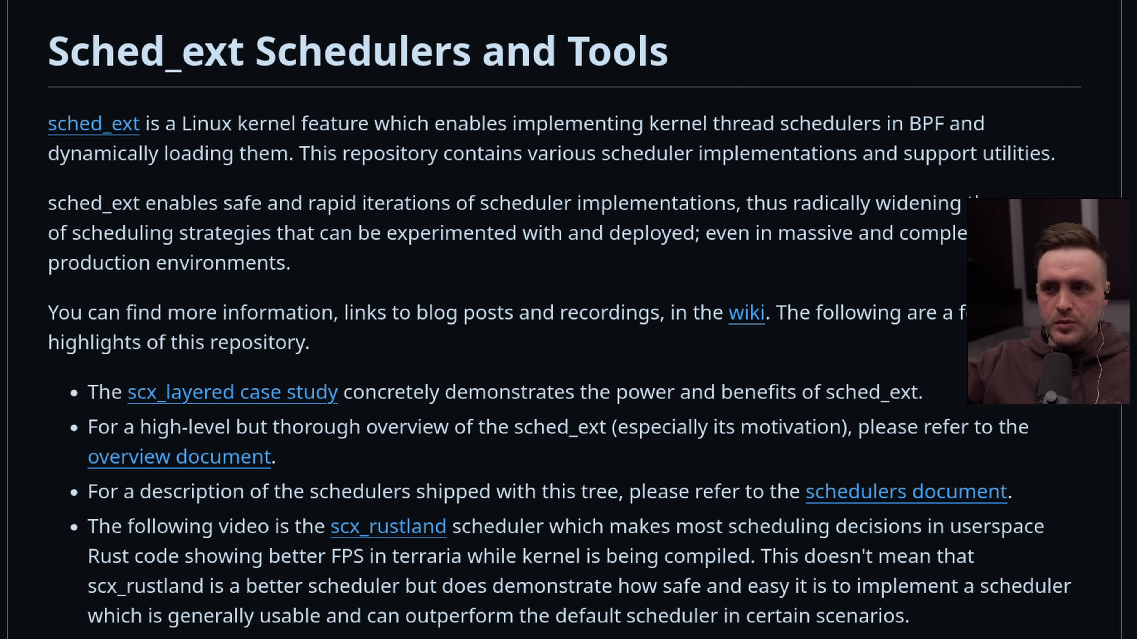
- Enter 'sudo scx_rustland' at the bash prompt to start the scx_rustland scheduler as root
scroll(down, 3)
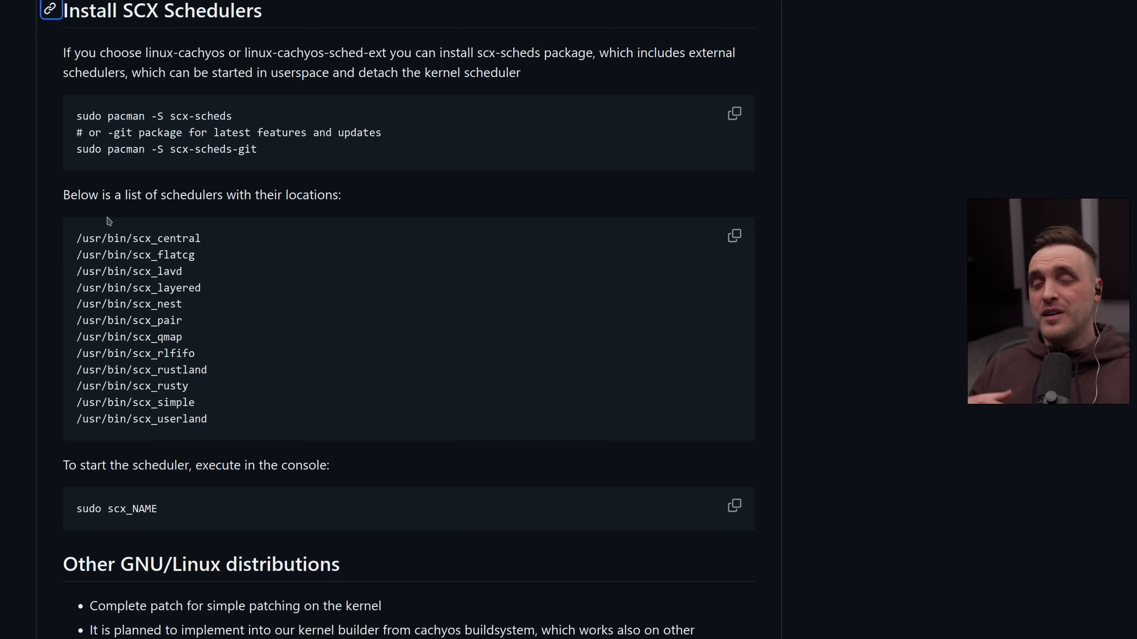
mouse_move(154, 206)
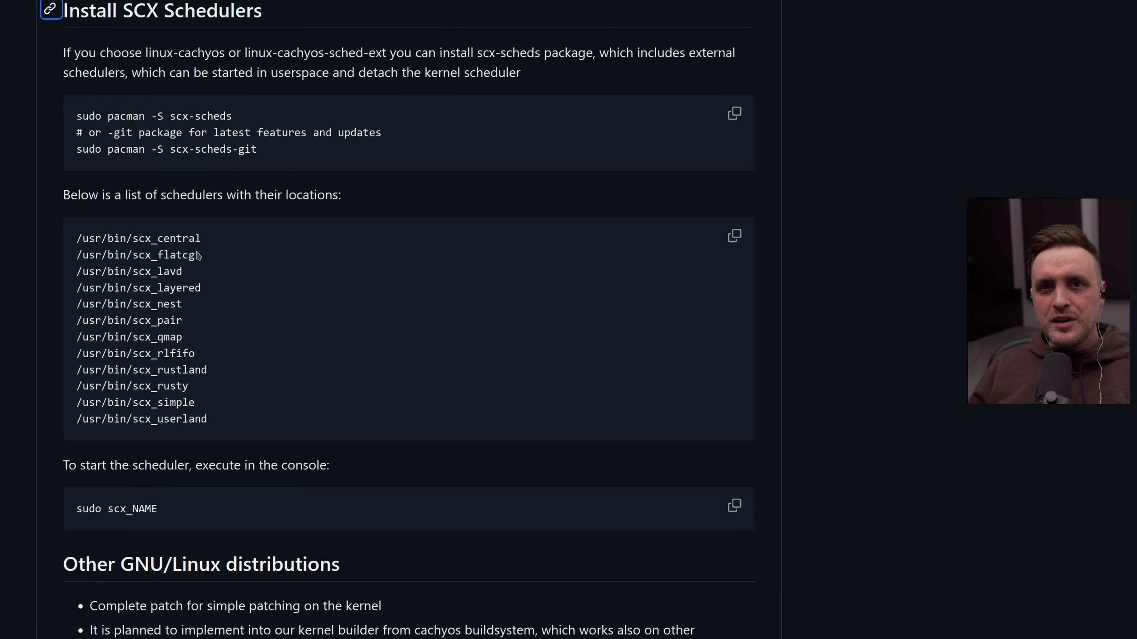
mouse_move(252, 298)
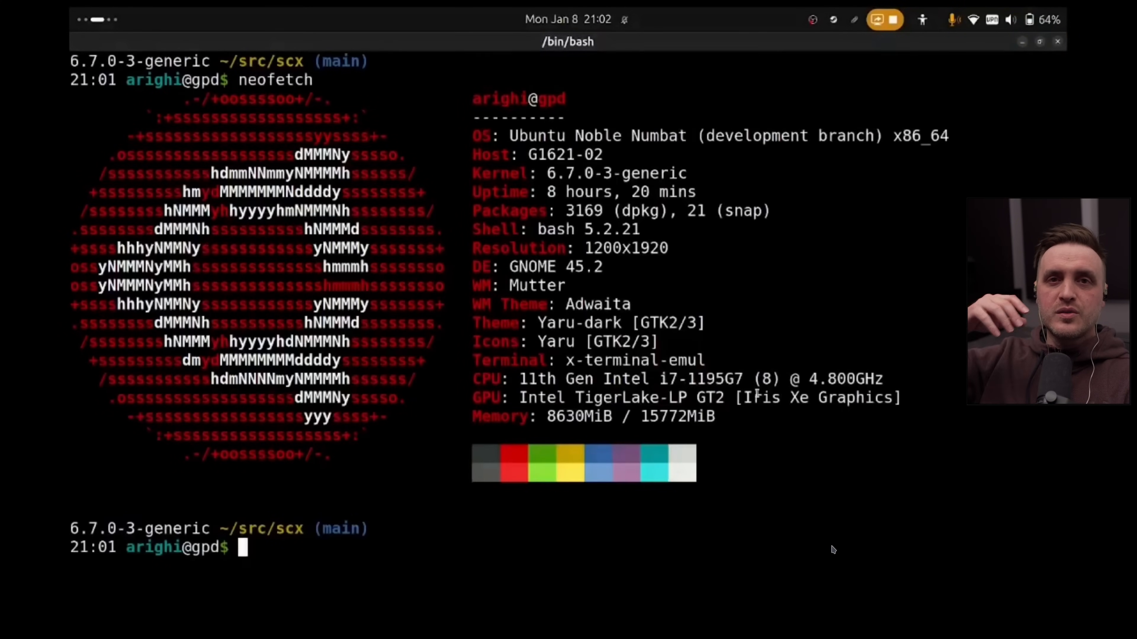
text(sudo scx_)
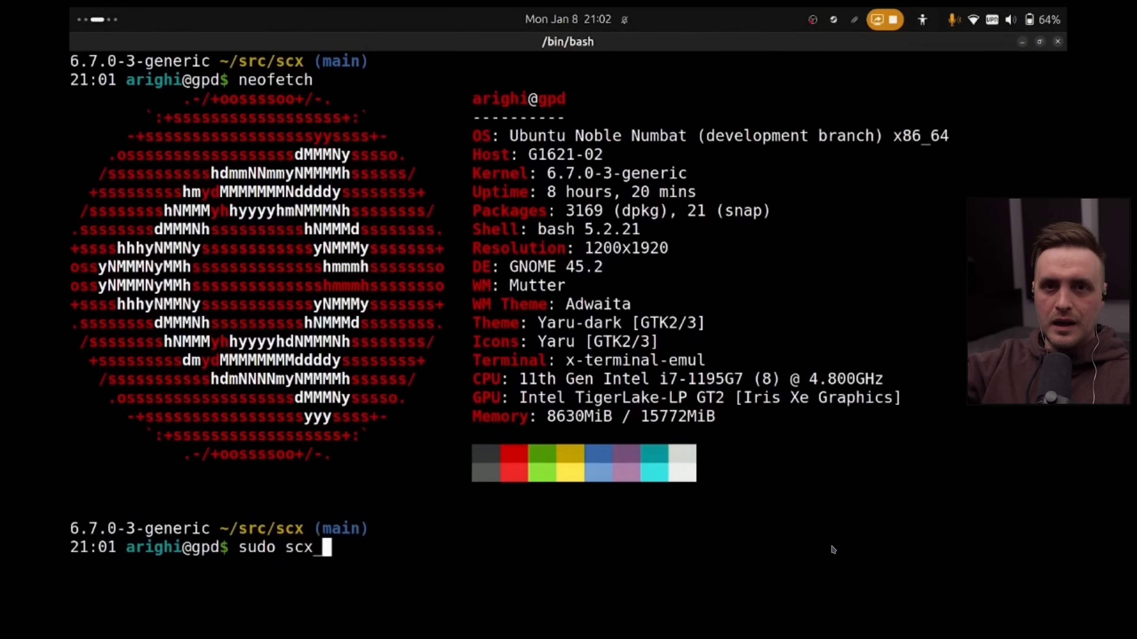
text(rustland)
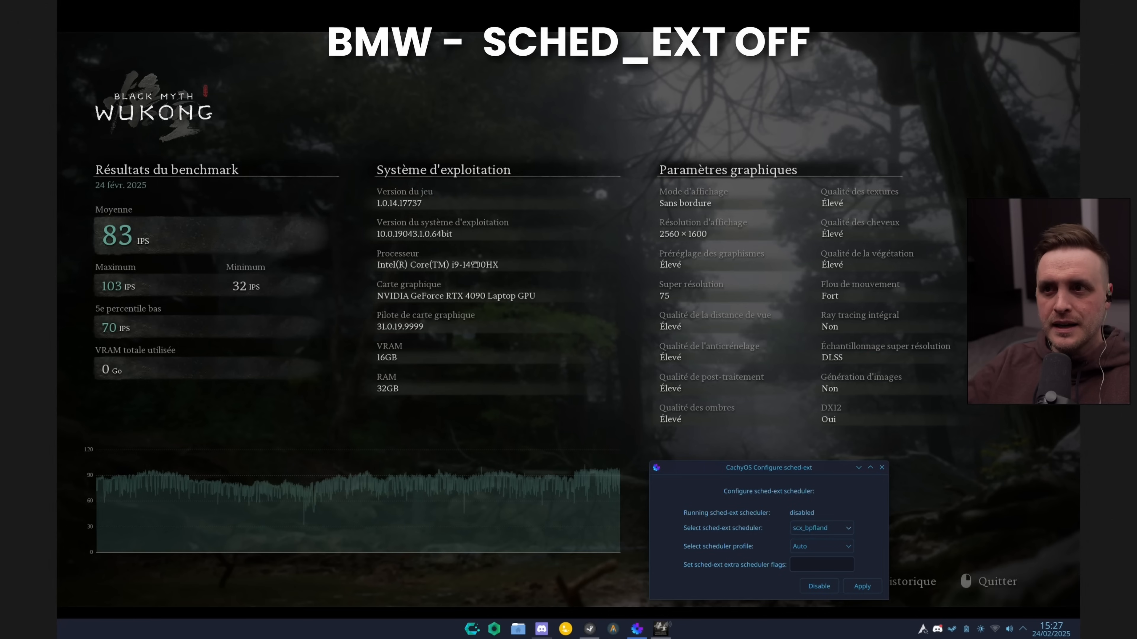
mouse_move(498, 276)
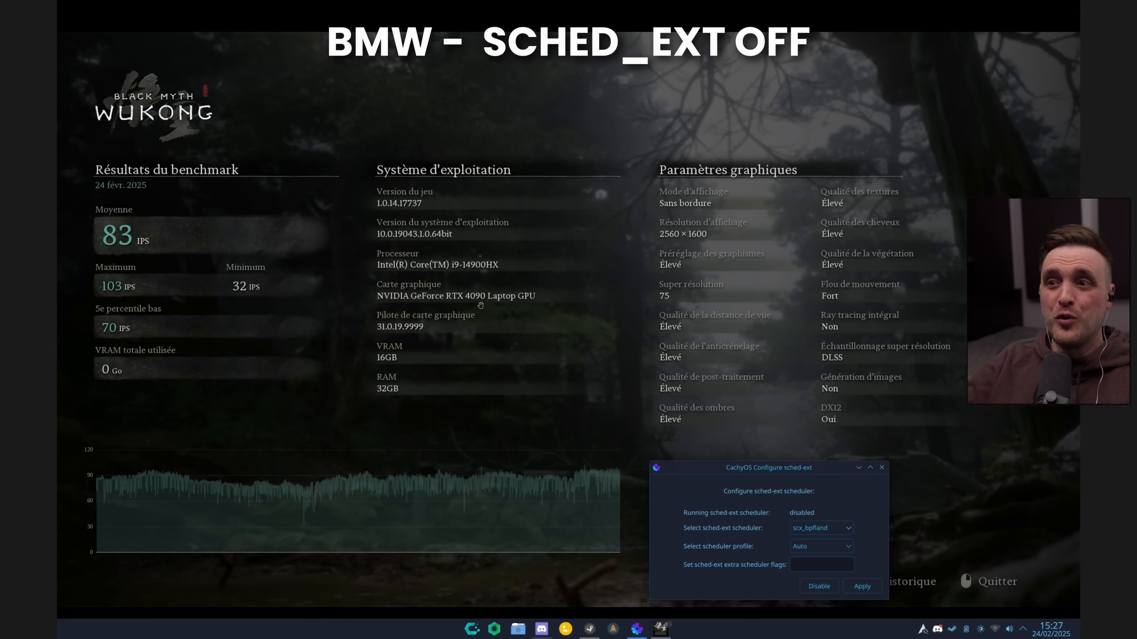
mouse_move(573, 308)
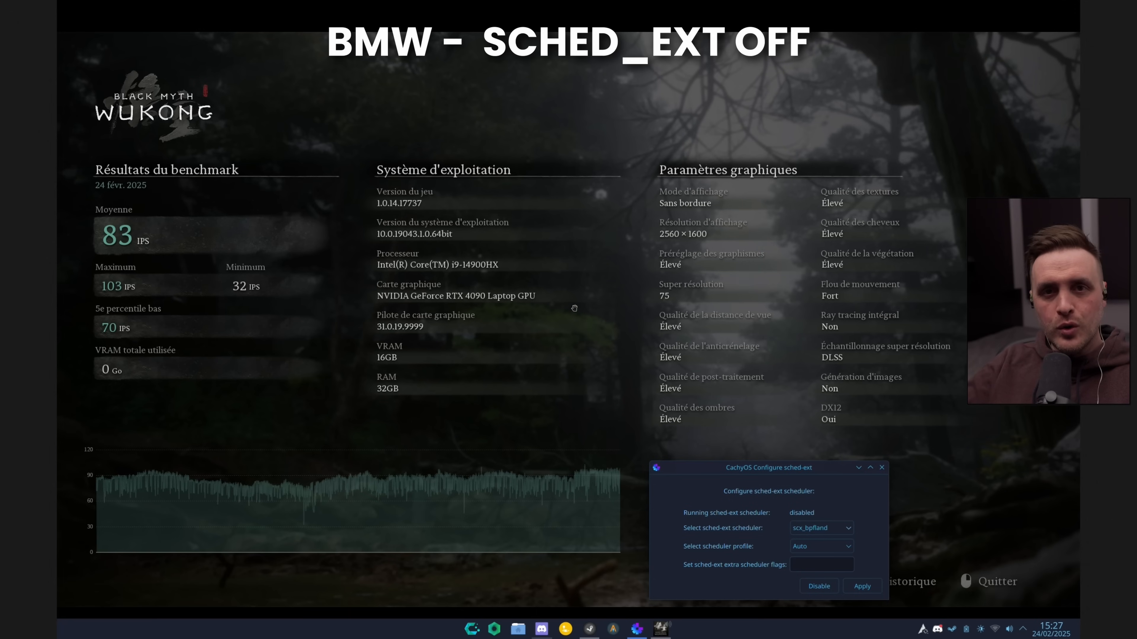
mouse_move(109, 494)
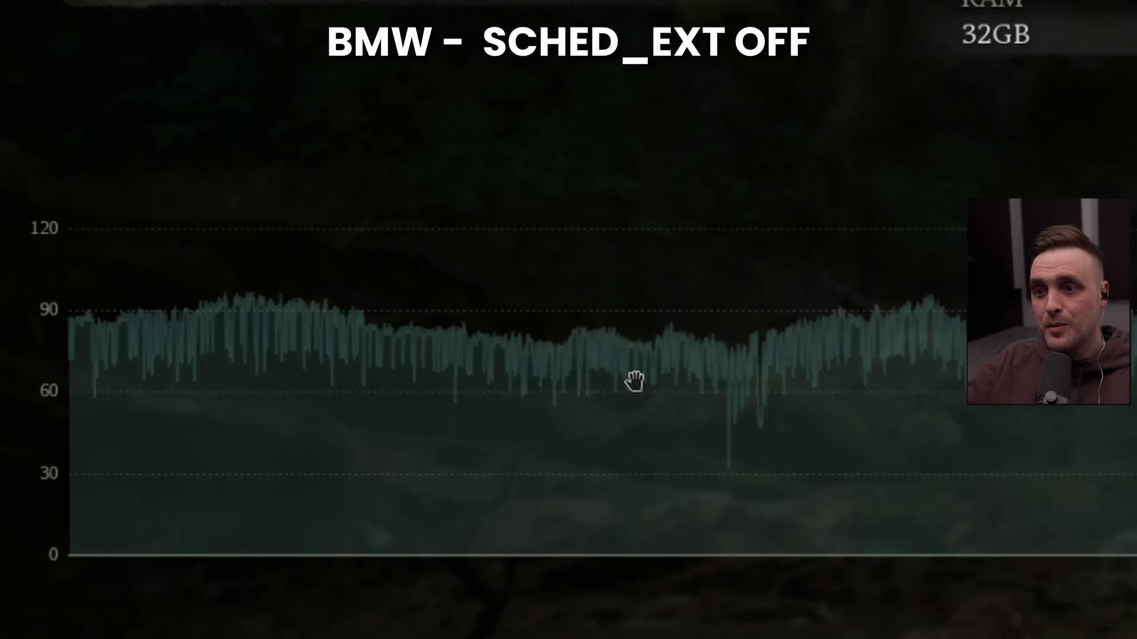
mouse_move(190, 357)
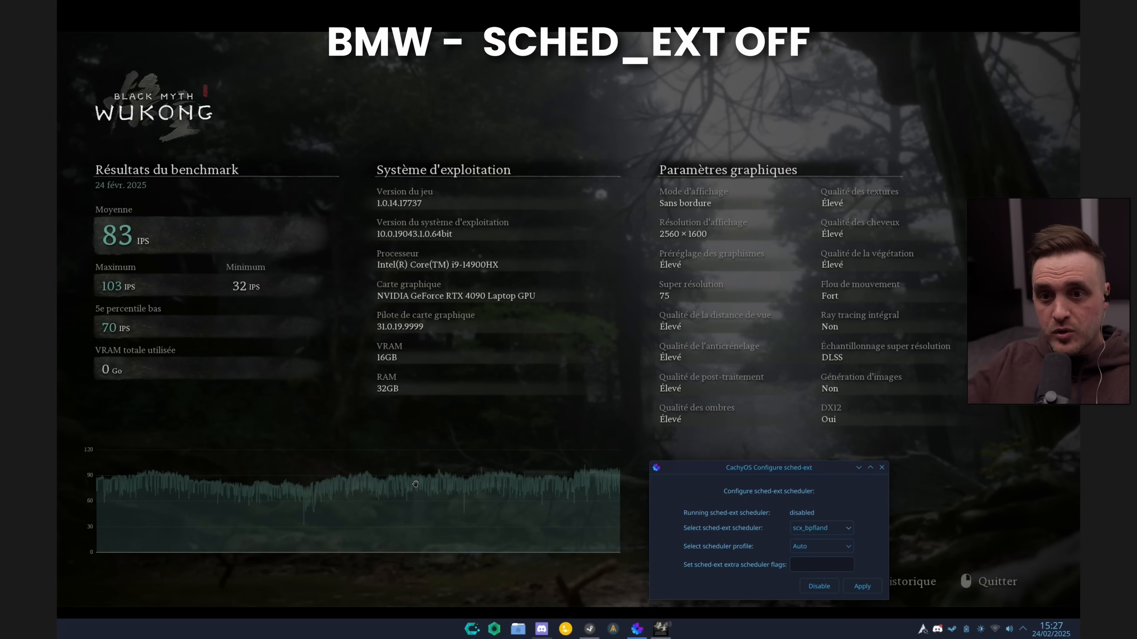
mouse_move(603, 490)
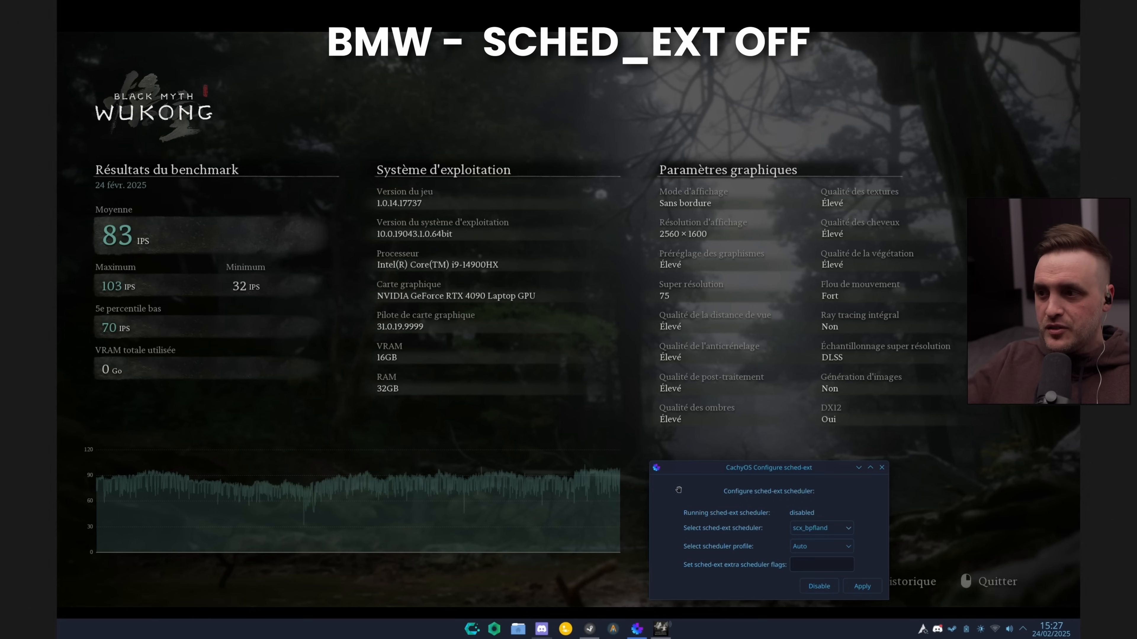
mouse_move(720, 494)
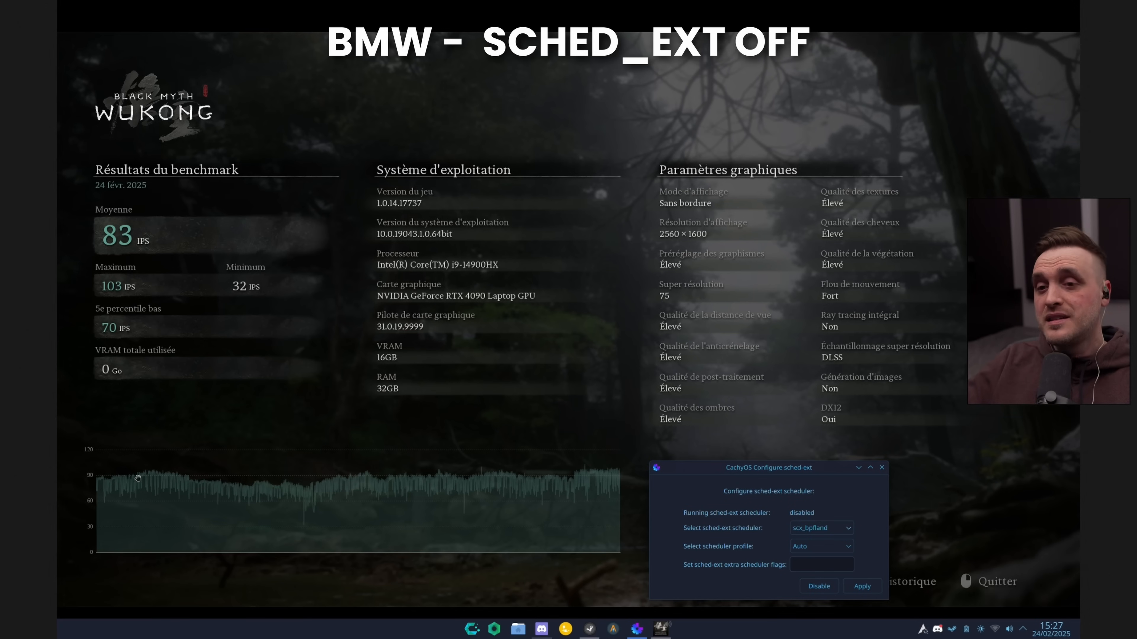
mouse_move(148, 490)
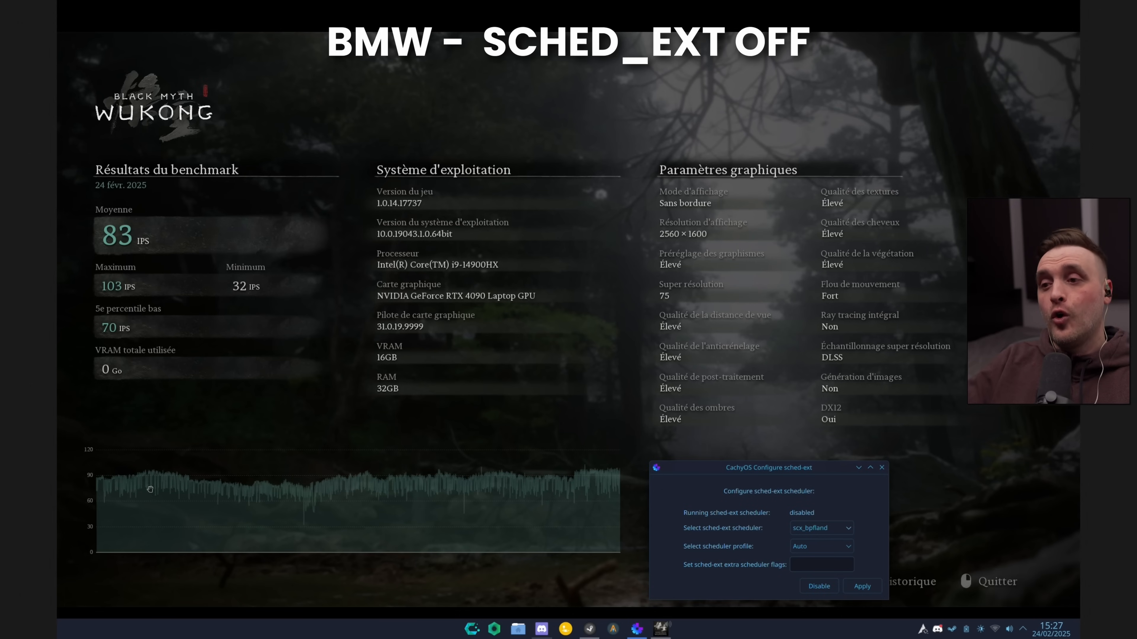
mouse_move(309, 498)
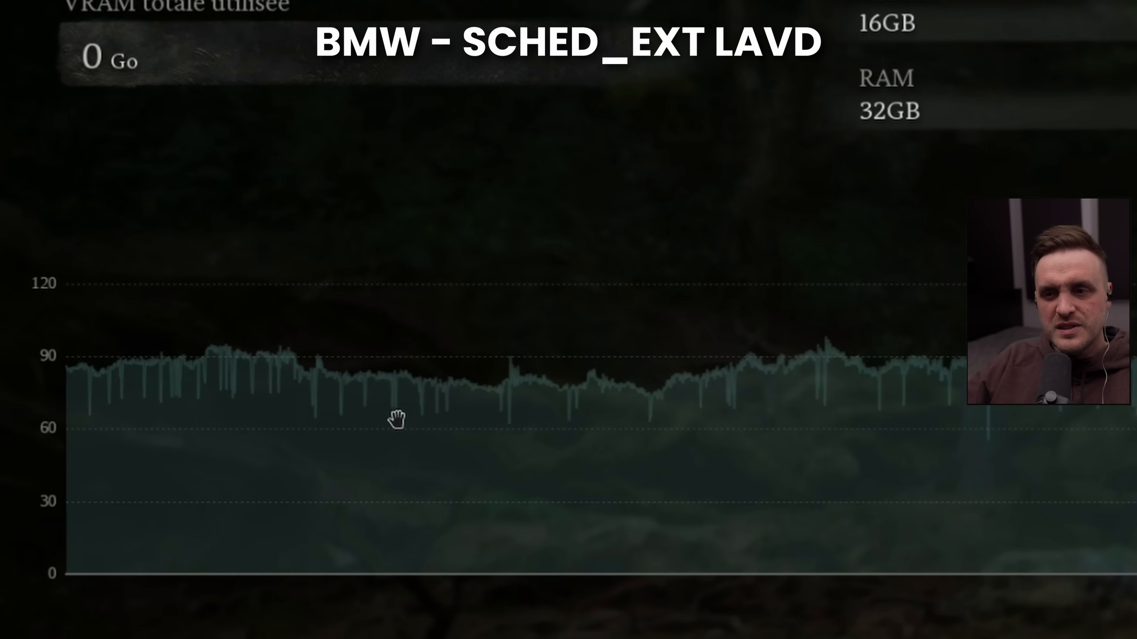
mouse_move(700, 422)
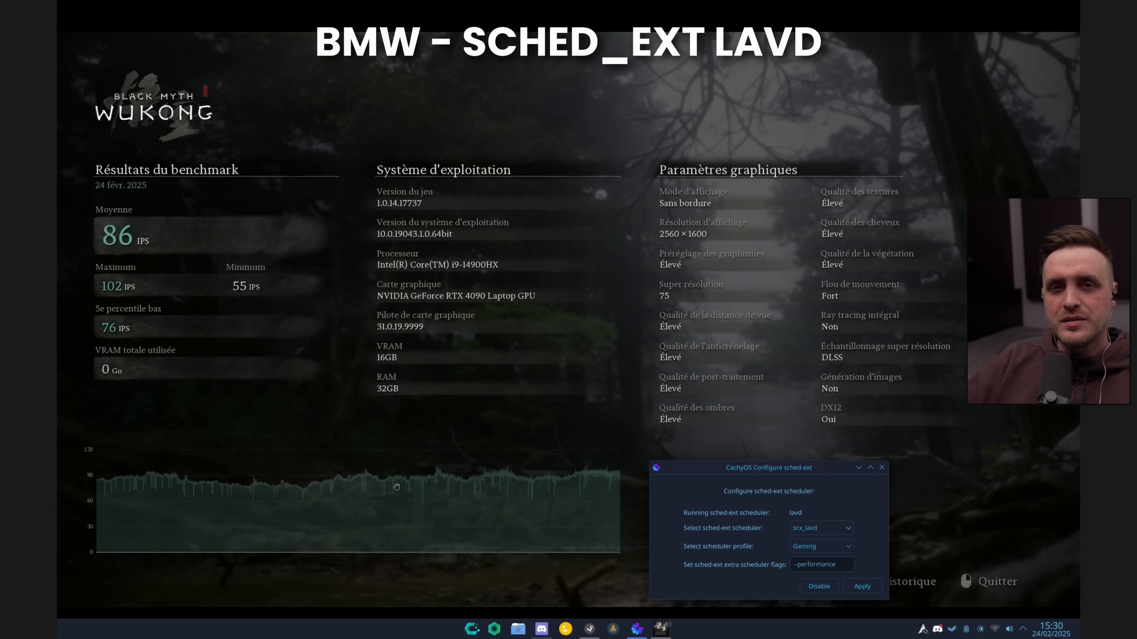
mouse_move(258, 499)
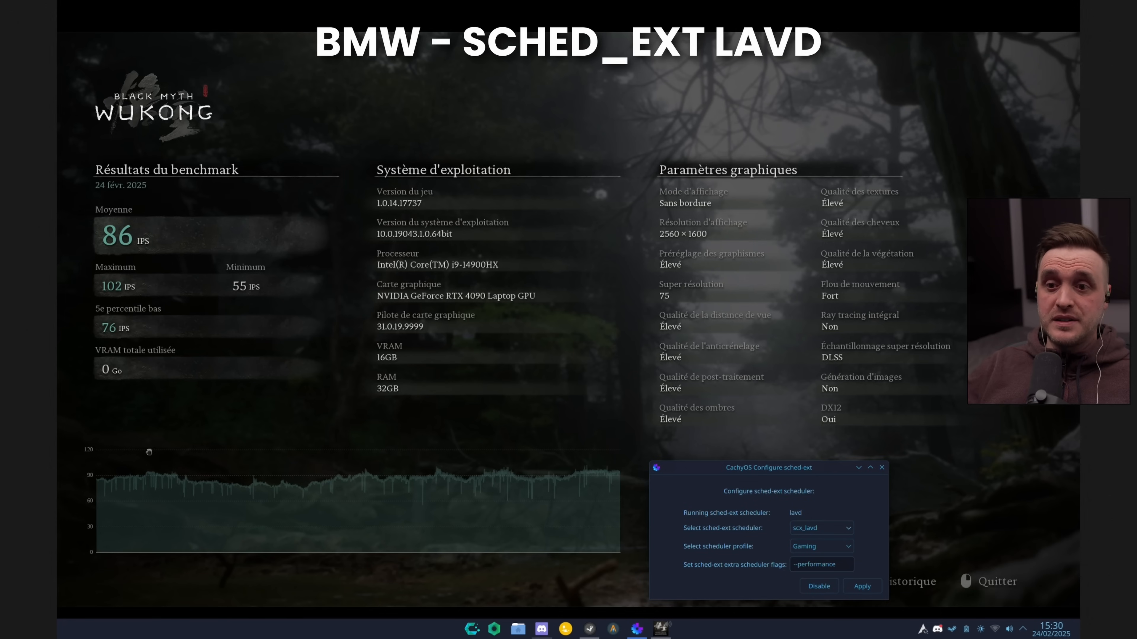
mouse_move(176, 490)
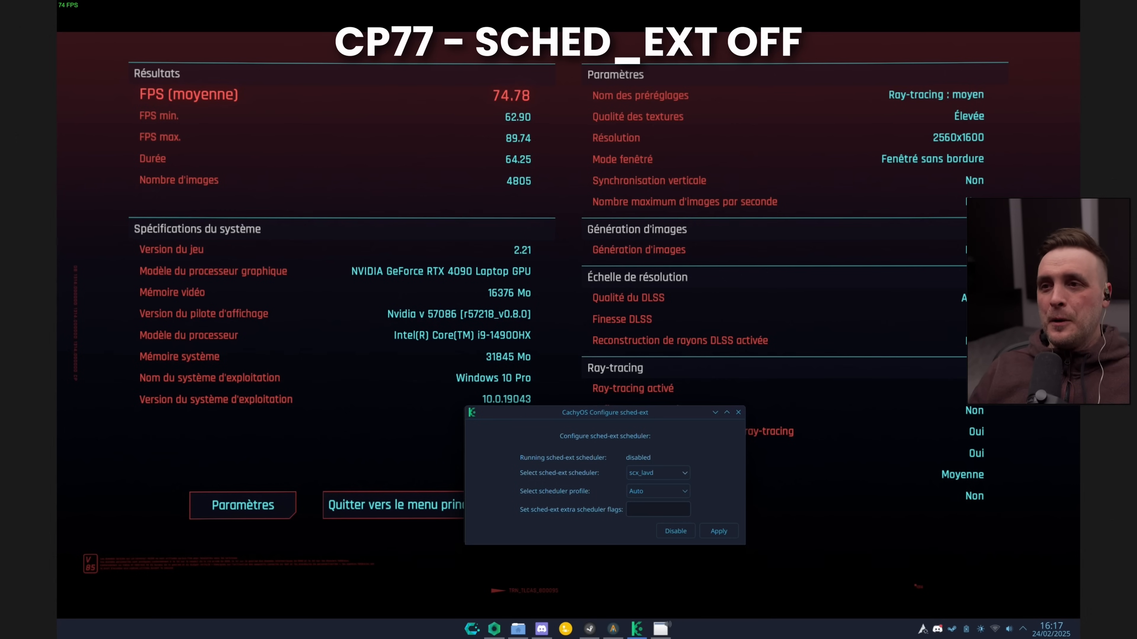
mouse_move(513, 259)
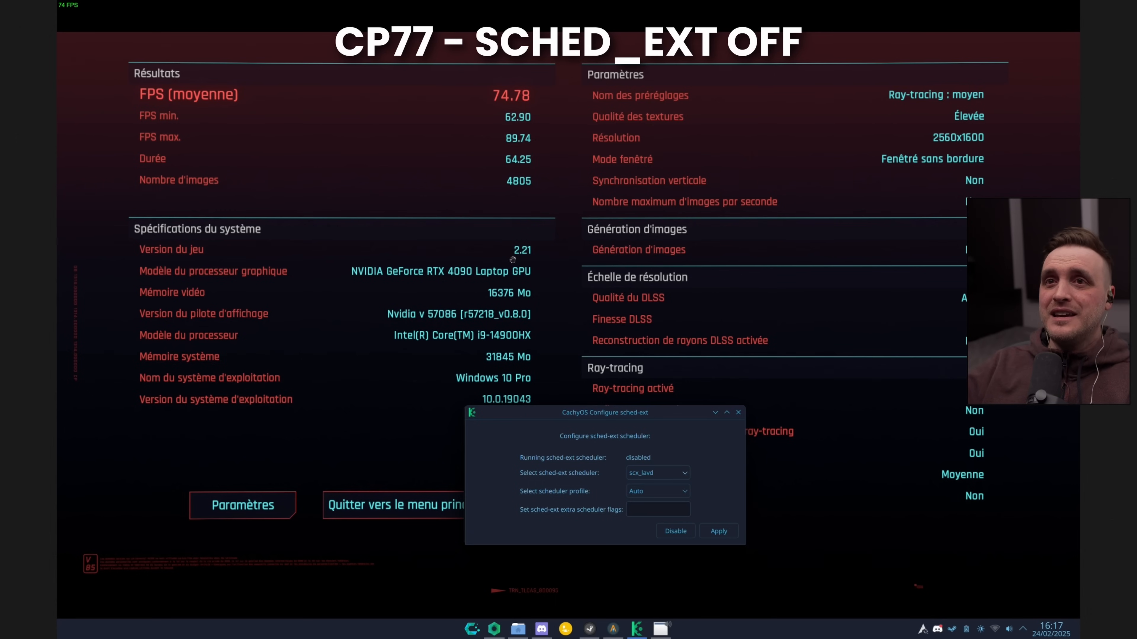
mouse_move(783, 152)
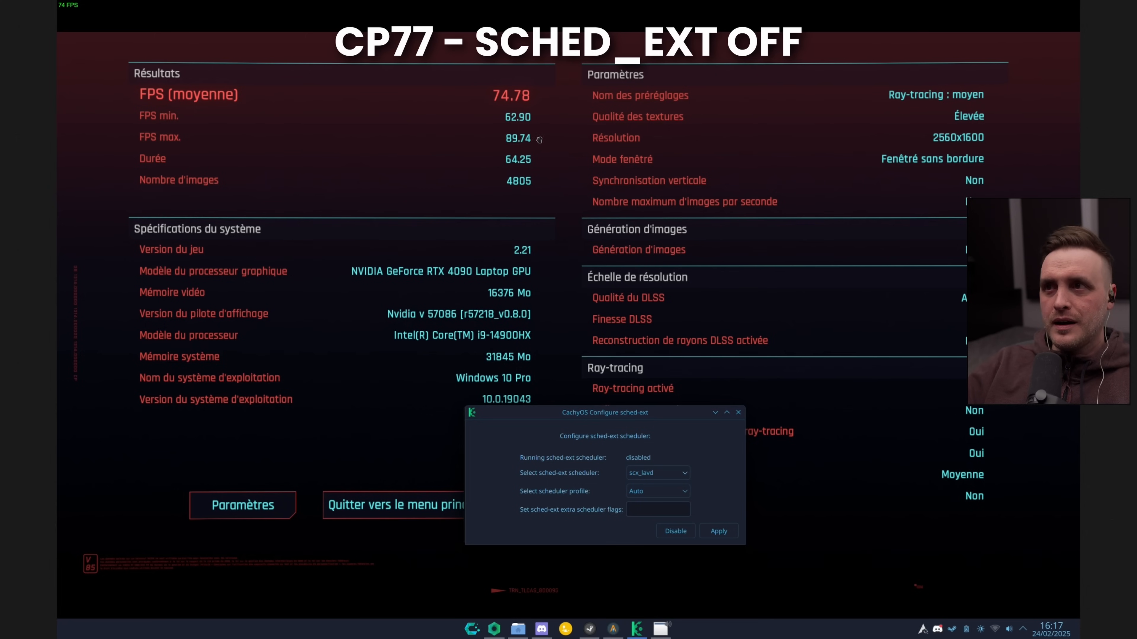
mouse_move(472, 104)
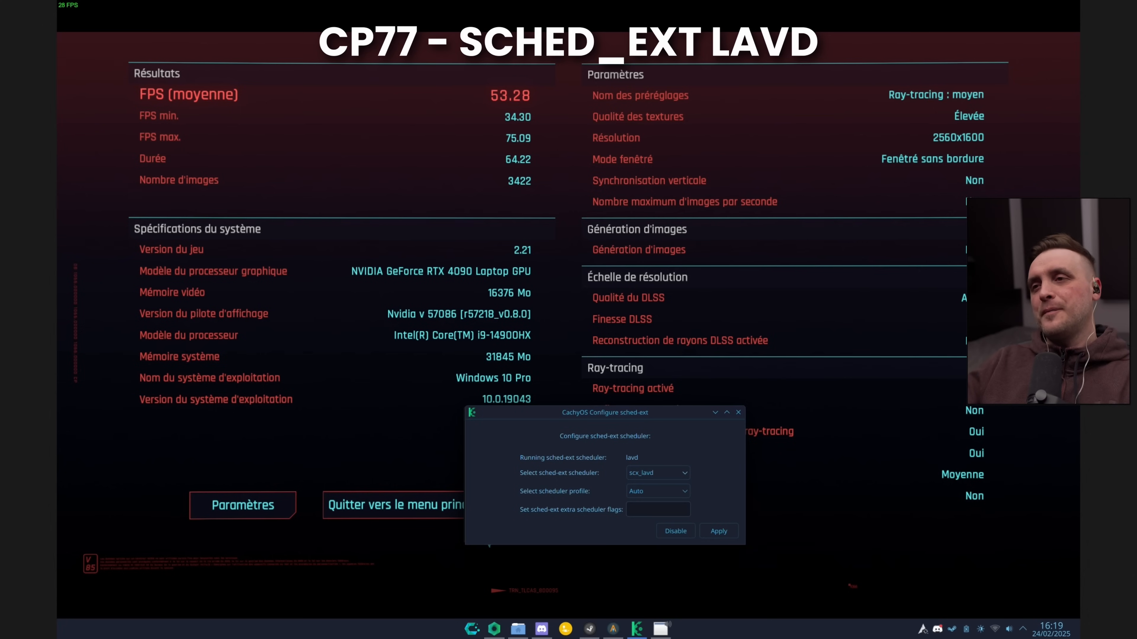
mouse_move(493, 101)
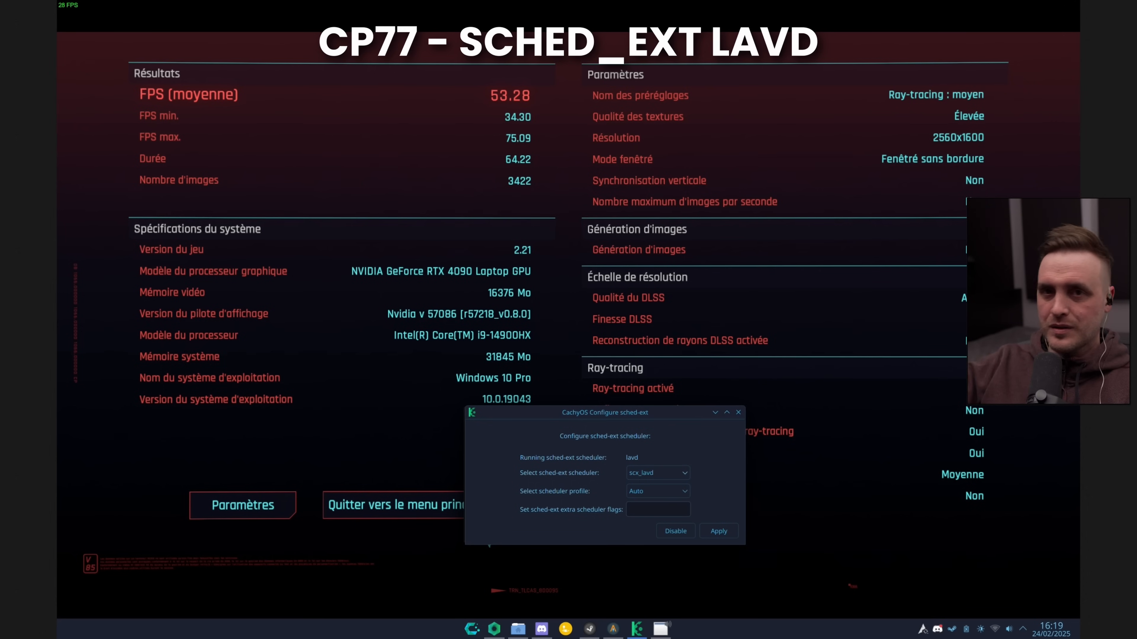
mouse_move(545, 147)
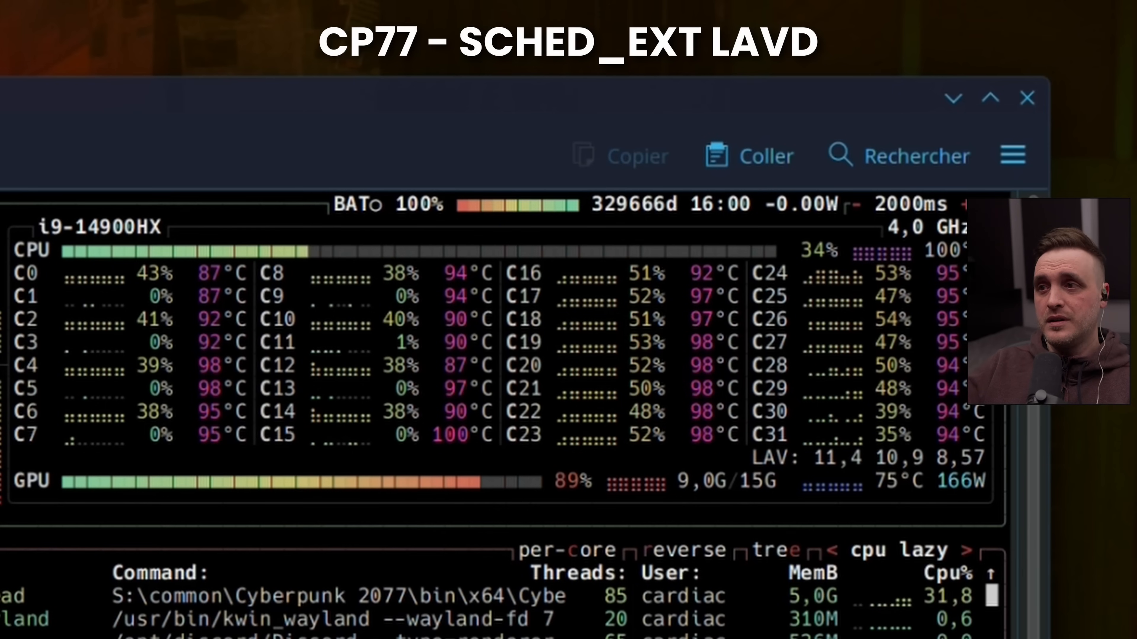
mouse_move(106, 300)
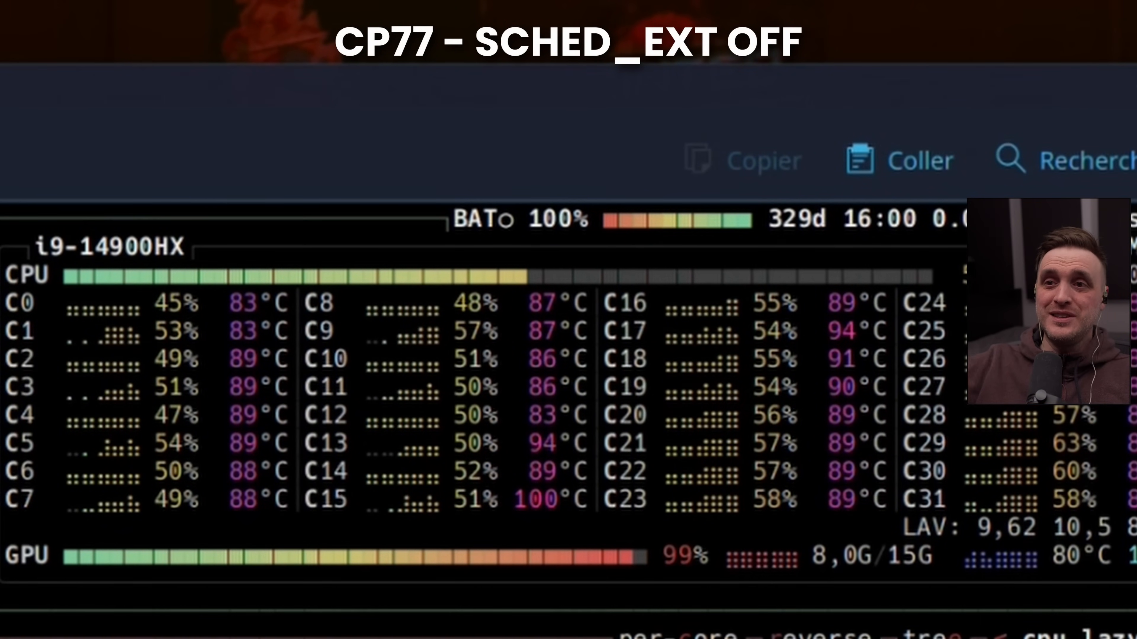
mouse_move(130, 362)
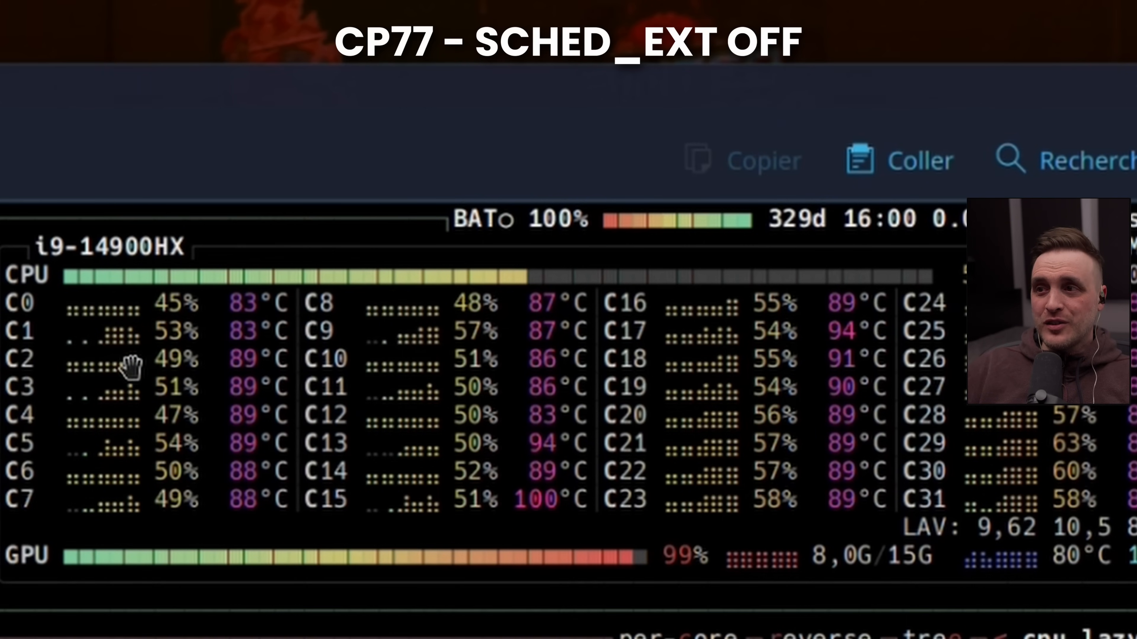
mouse_move(605, 576)
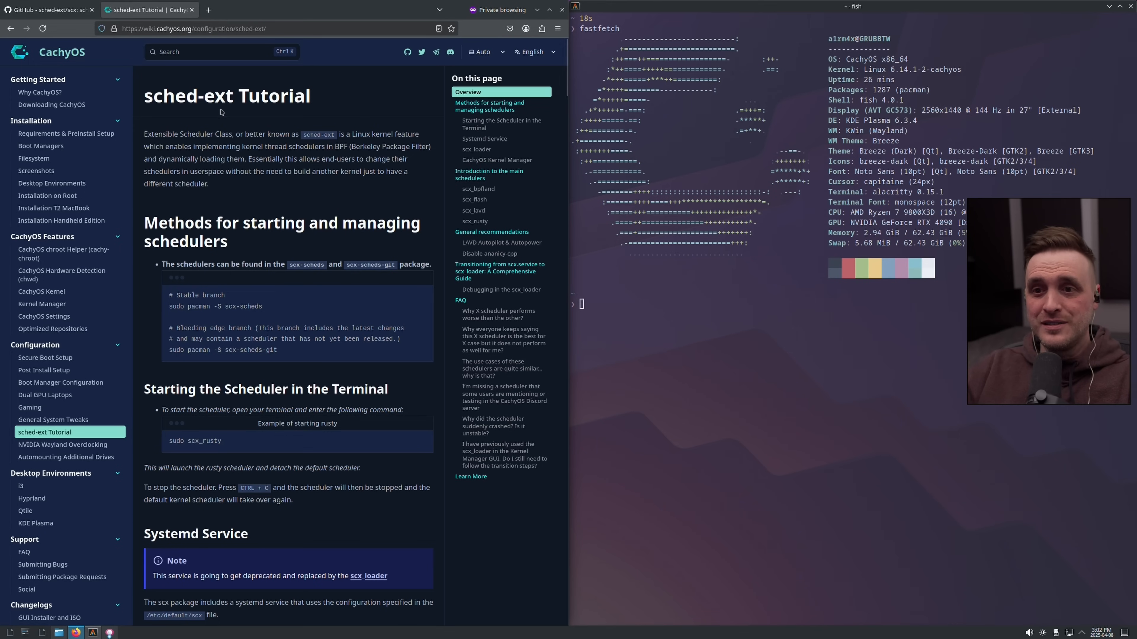
- Bring up 'Starting the Scheduler in the Terminal' and highlight 'rusty' in sudo scx_rusty
scroll(down, 3)
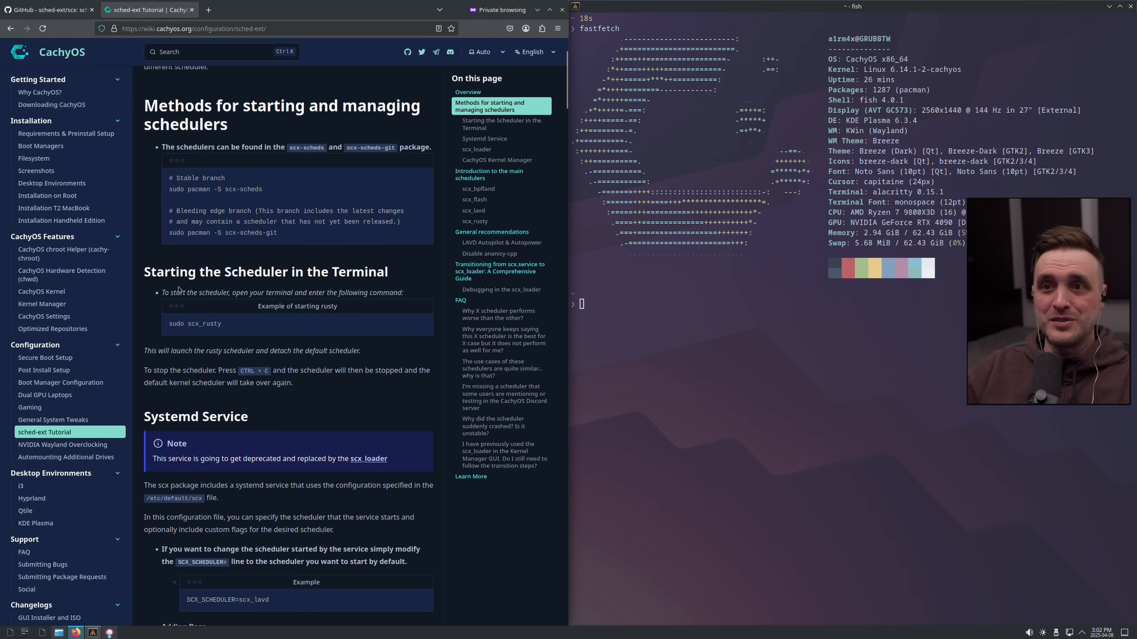
mouse_move(302, 272)
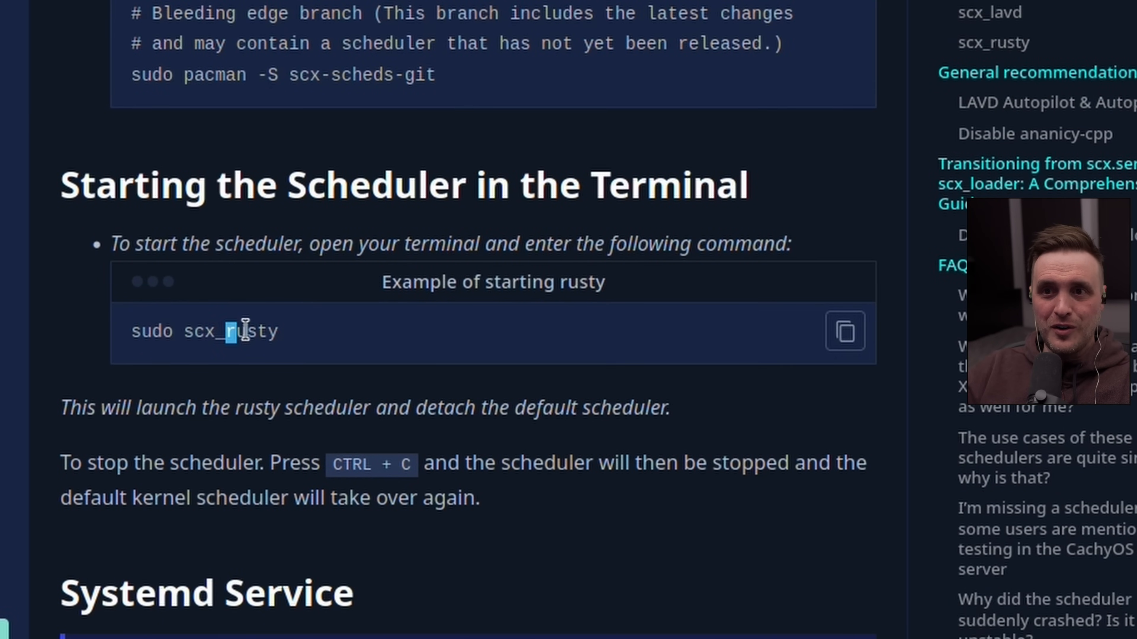
double_click(252, 331)
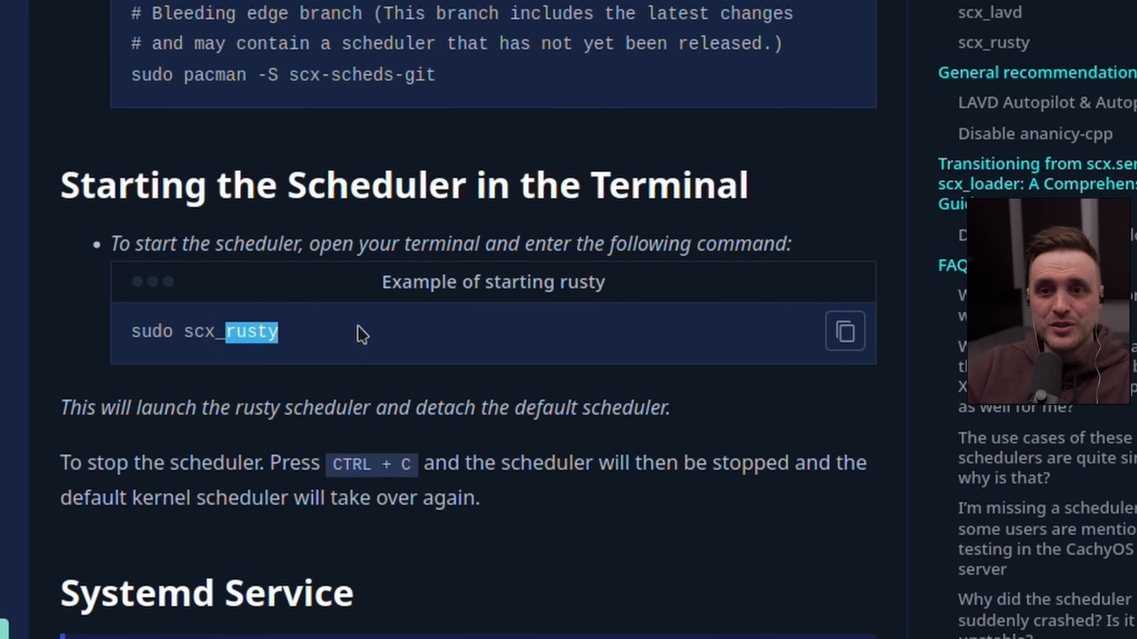